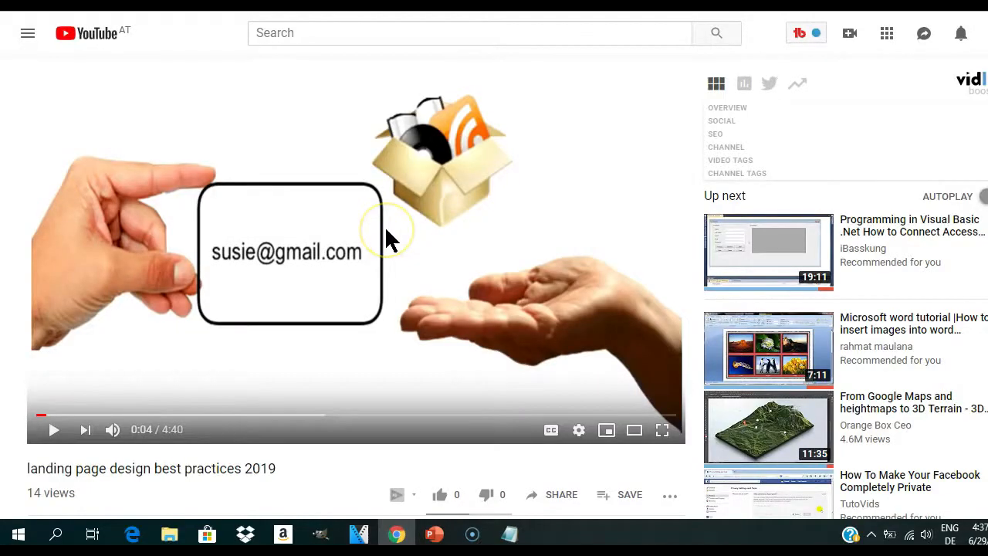
- Scroll to the comments and highlight the one asking how to use Windscribe VPN
scroll("down", 3)
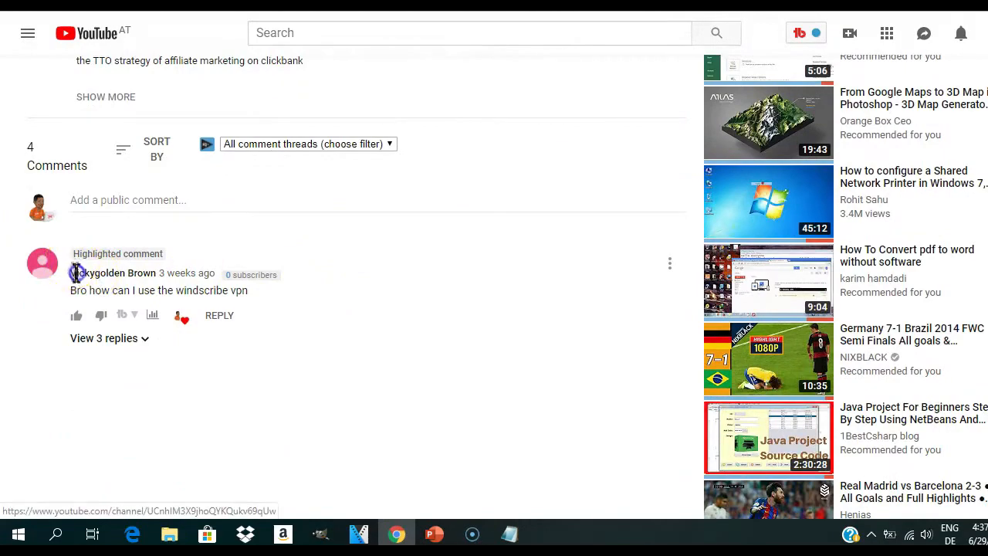
double_click(111, 272)
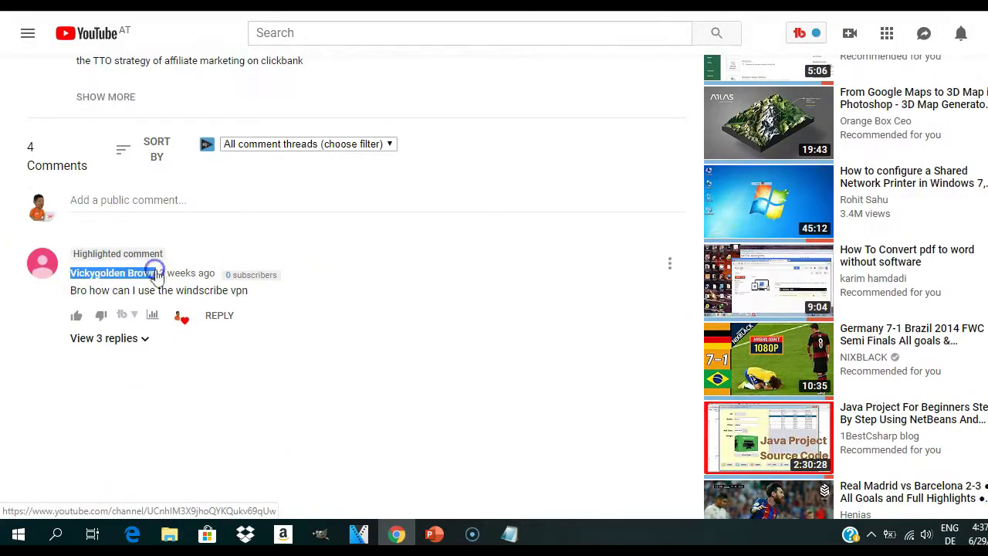
mouse_move(101, 315)
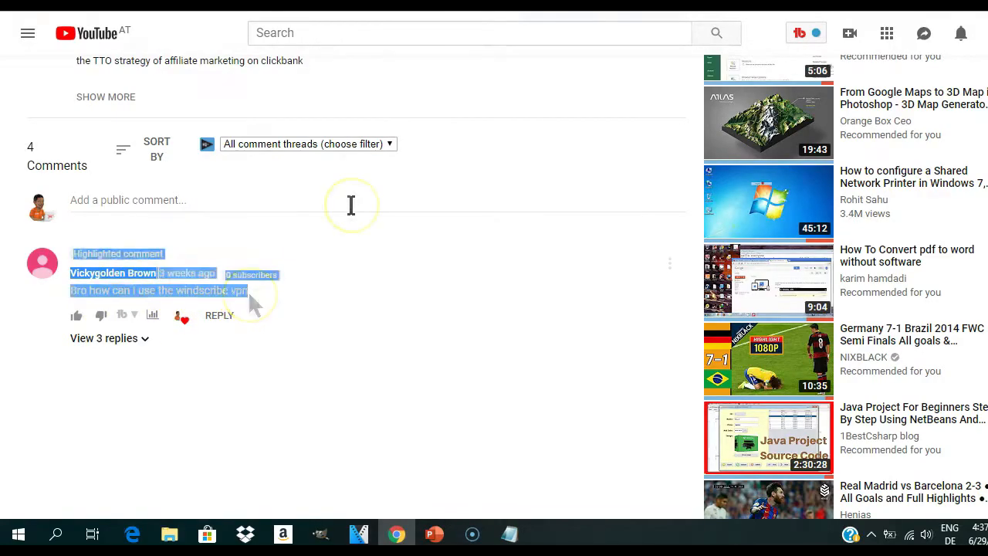
scroll("up", 3)
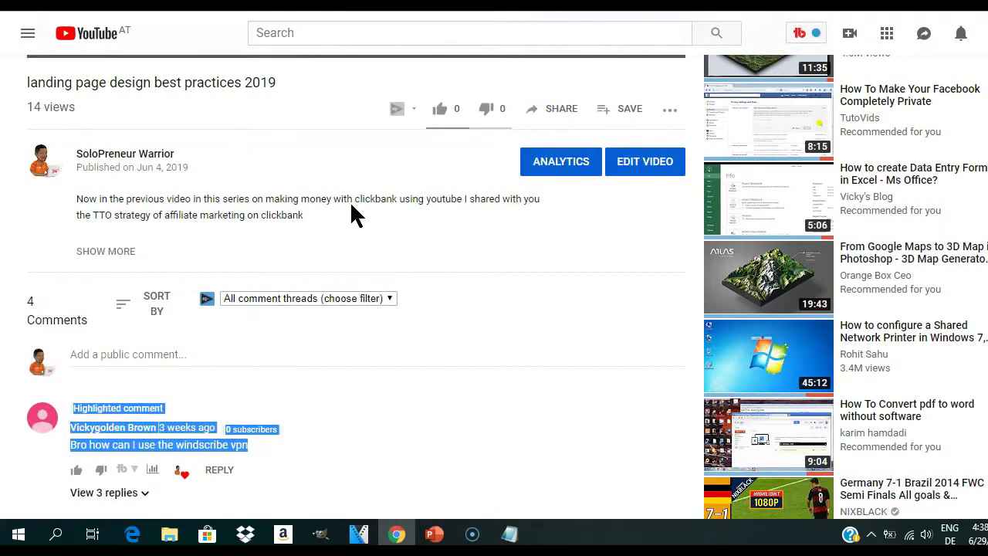
scroll("down", 3)
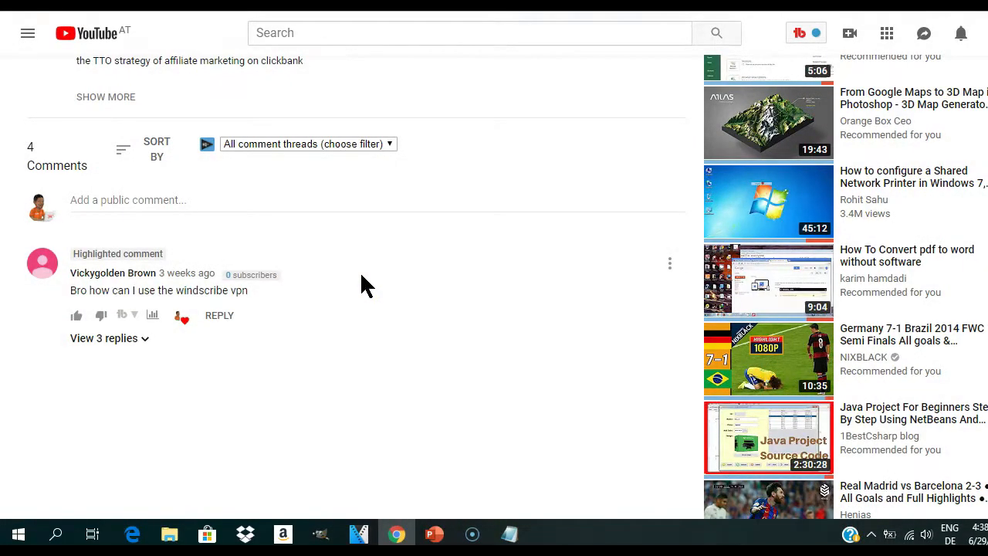
mouse_move(334, 226)
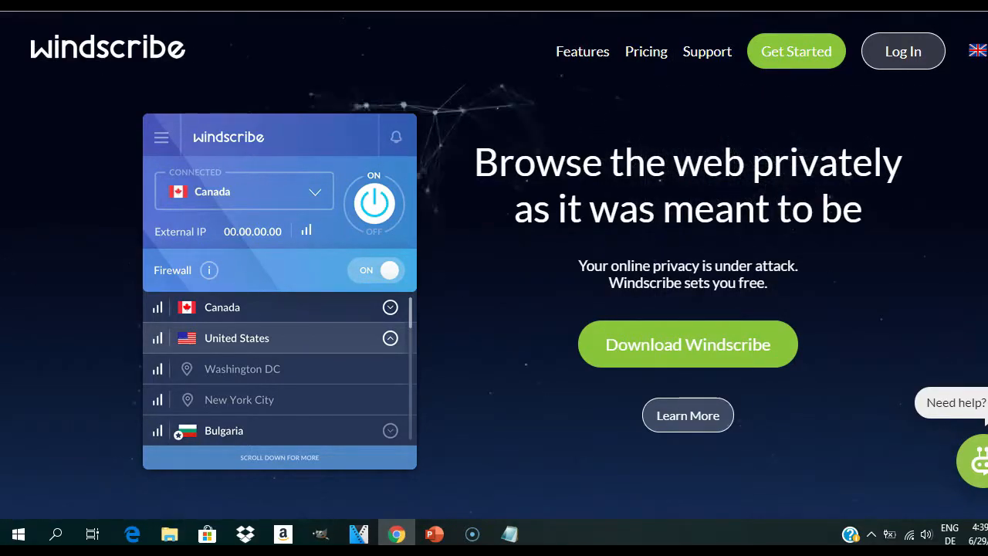
mouse_move(768, 119)
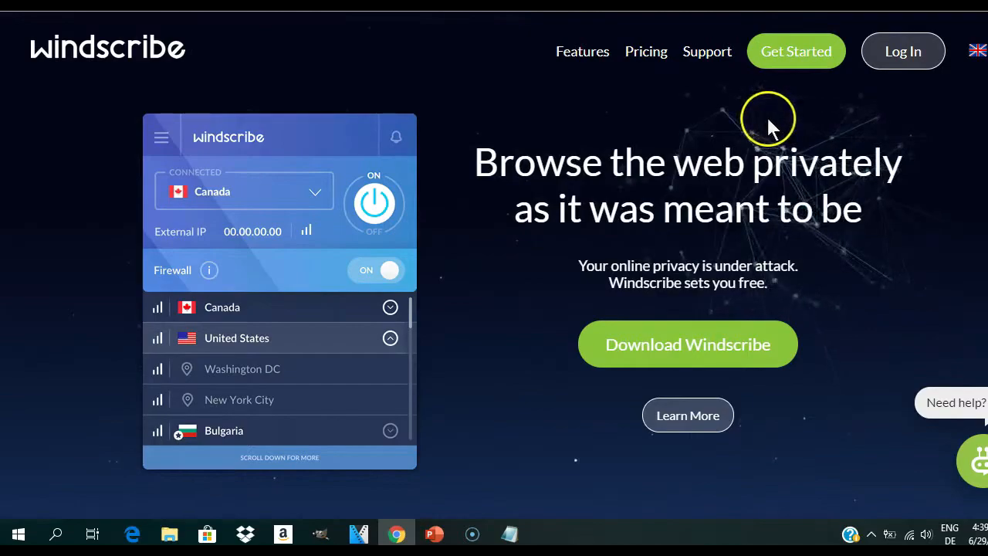
mouse_move(652, 267)
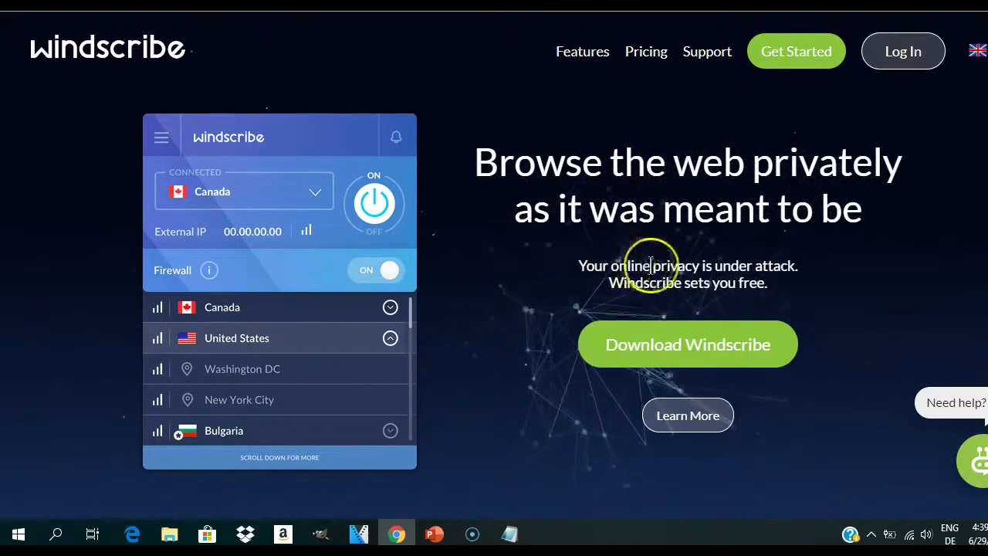
mouse_move(222, 58)
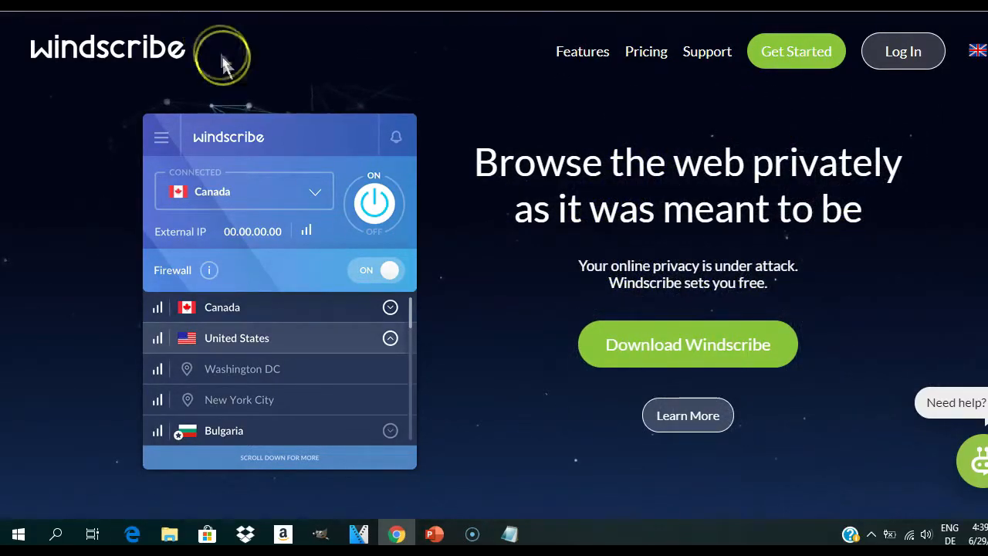
mouse_move(556, 209)
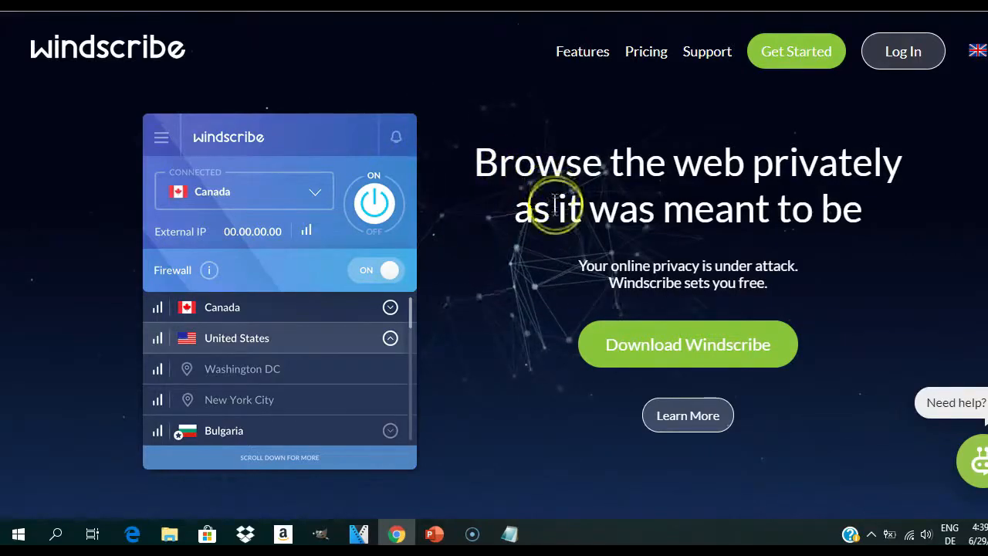
mouse_move(451, 243)
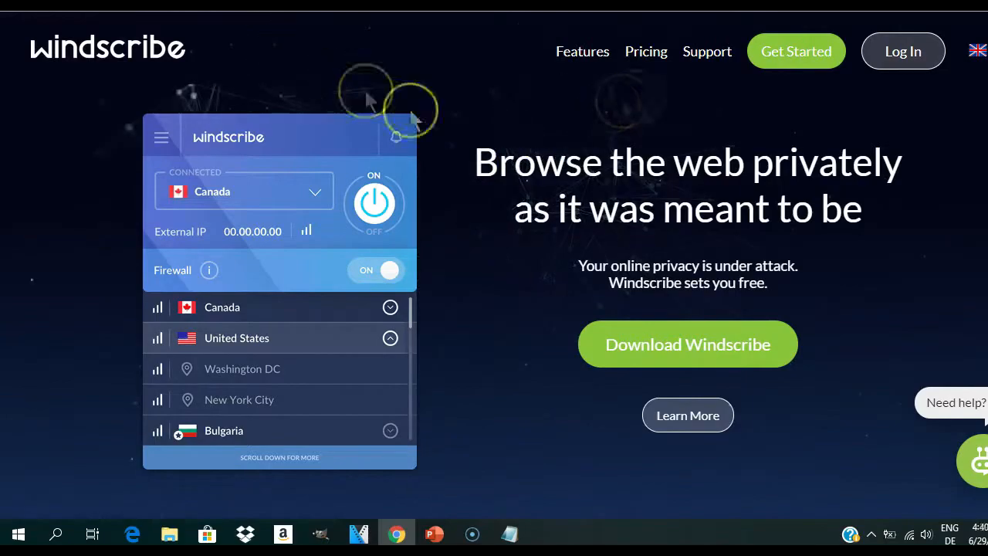
mouse_move(698, 273)
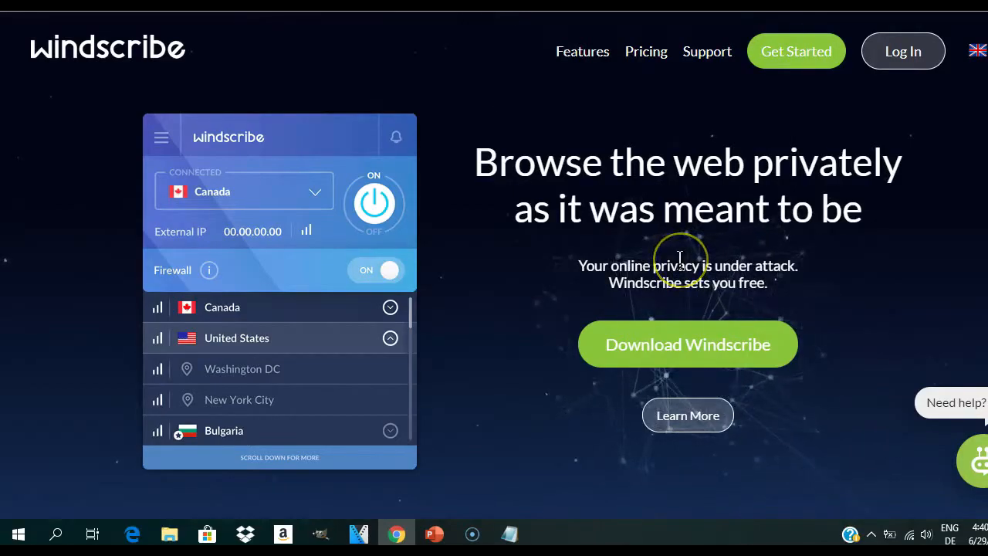
mouse_move(447, 112)
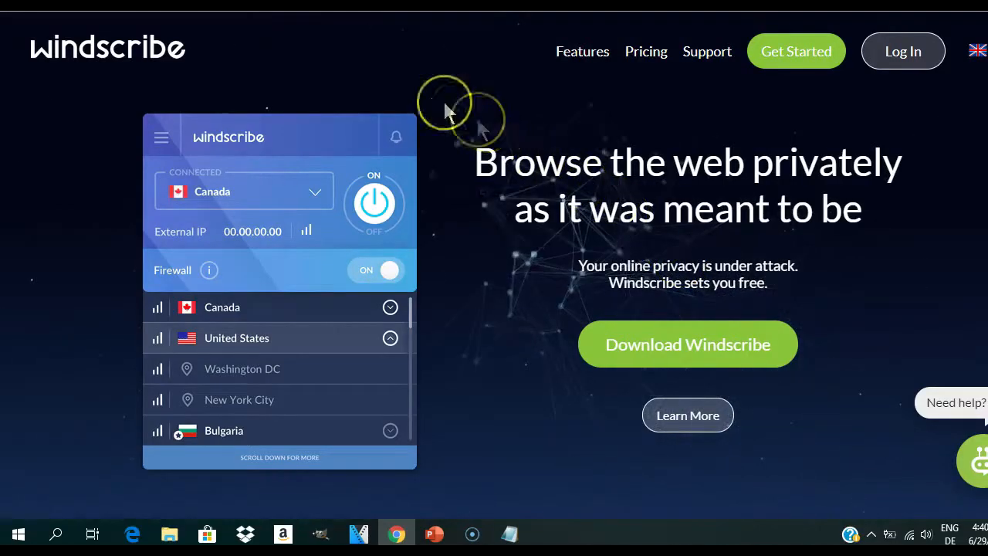
mouse_move(726, 227)
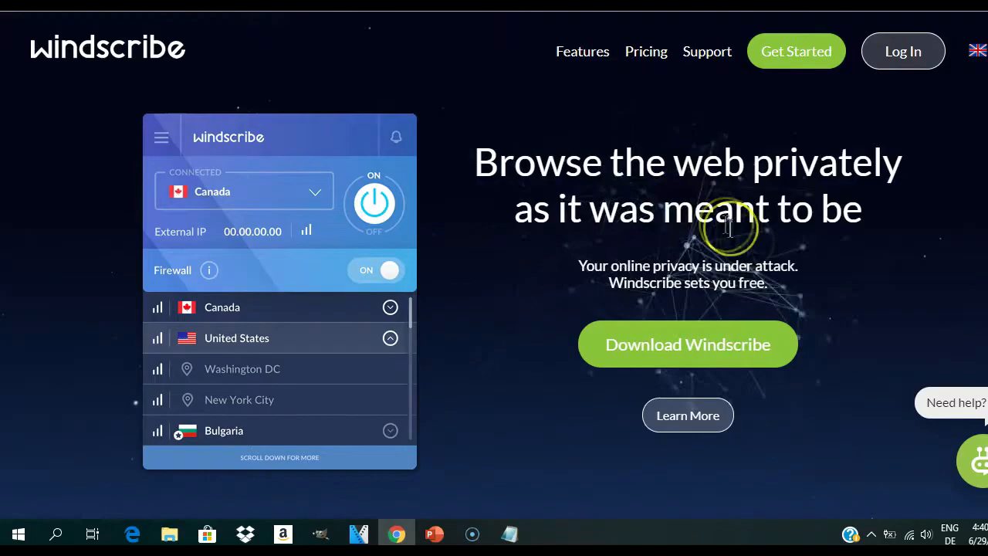
- Scroll the Windscribe site to the Monthly, Yearly and Build A Plan pricing options
scroll("down", 3)
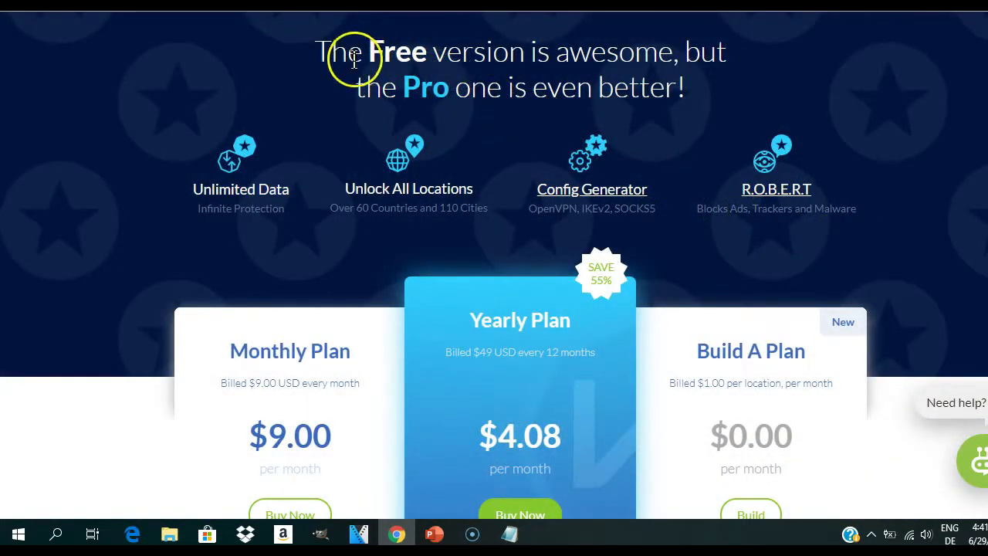
- Highlight the $9.00 Monthly Plan price, scroll to payments and server locations, then back to the top
scroll("down", 3)
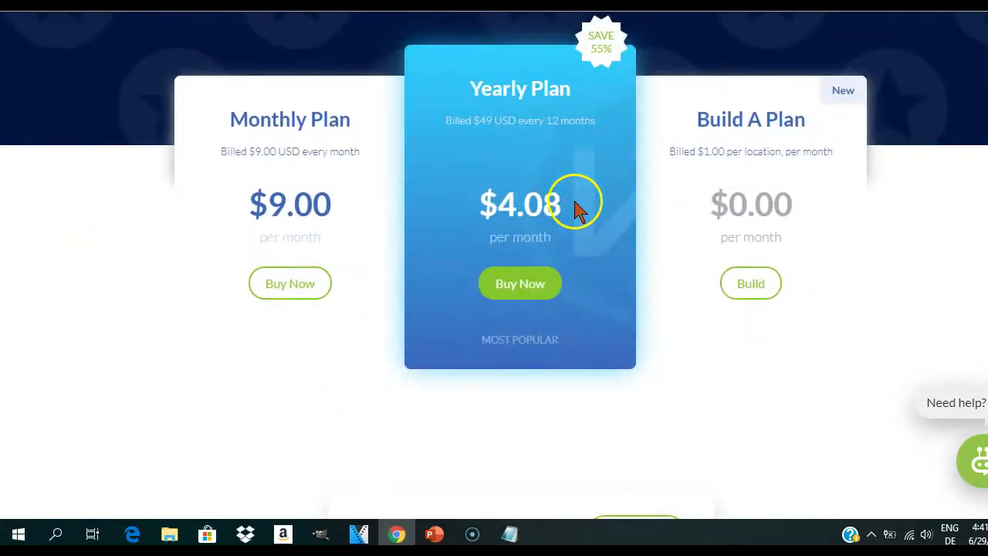
mouse_move(311, 192)
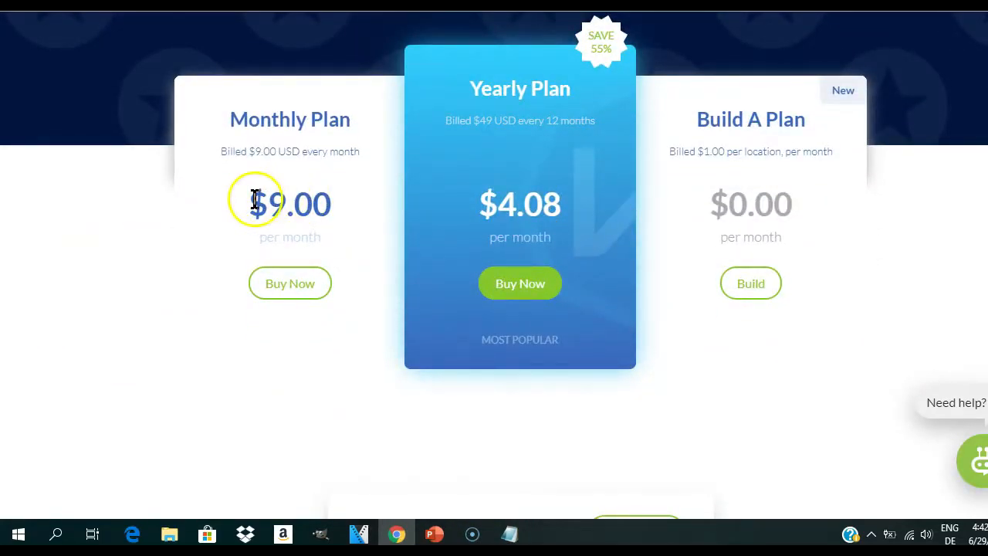
double_click(289, 203)
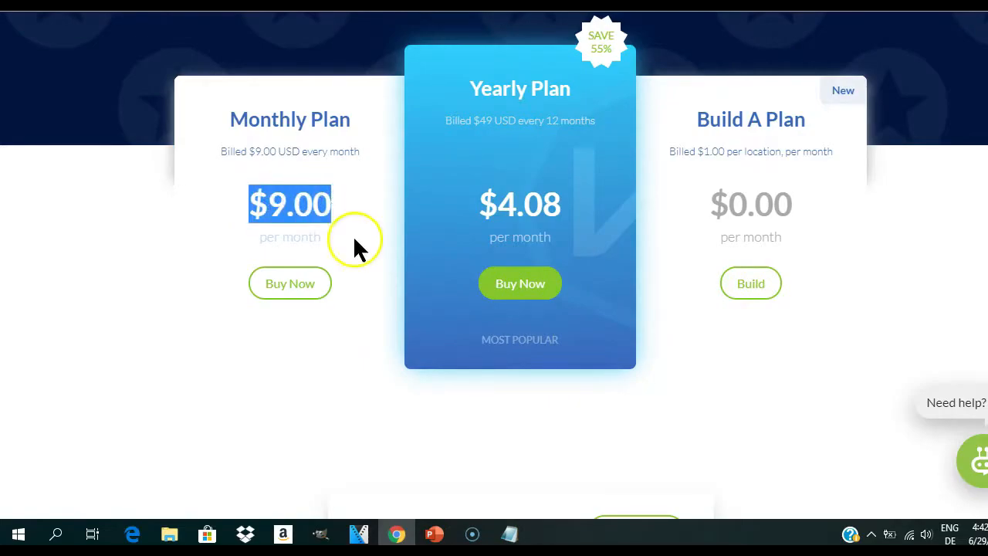
scroll("down", 3)
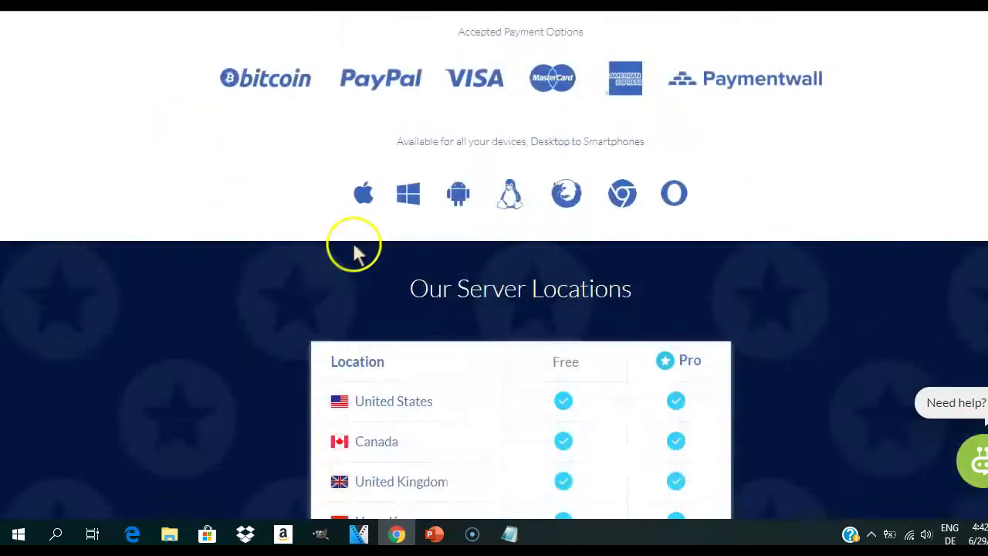
scroll("down", 3)
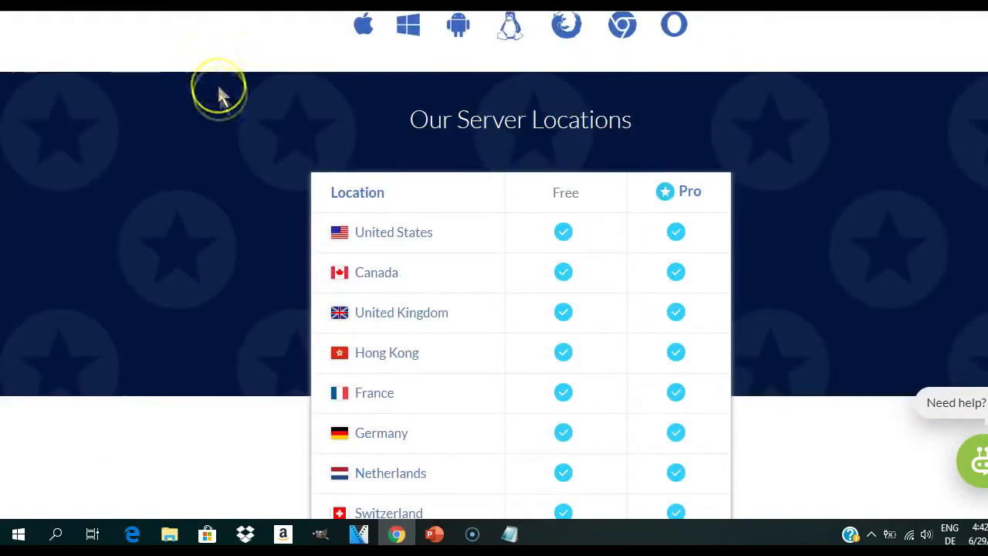
scroll("up", 3)
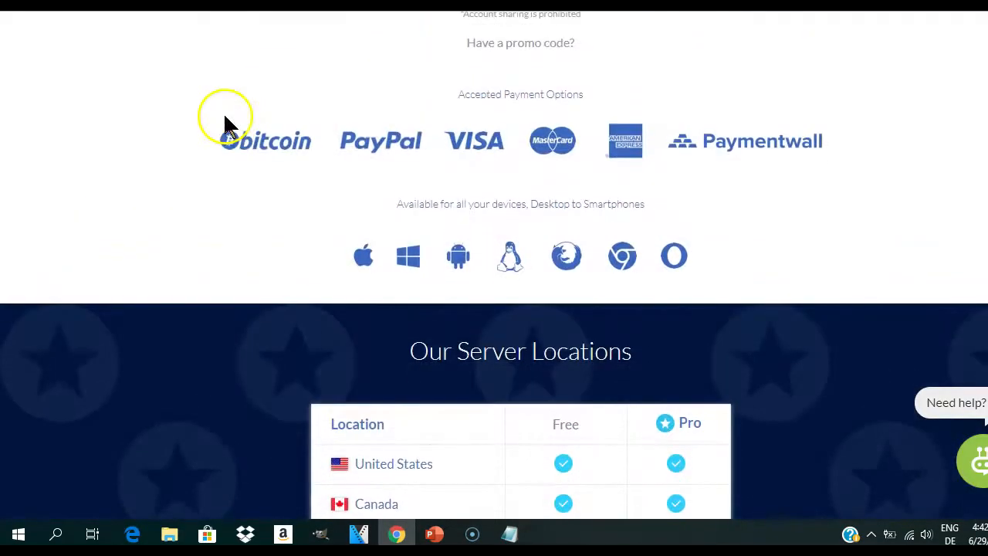
scroll("up", 3)
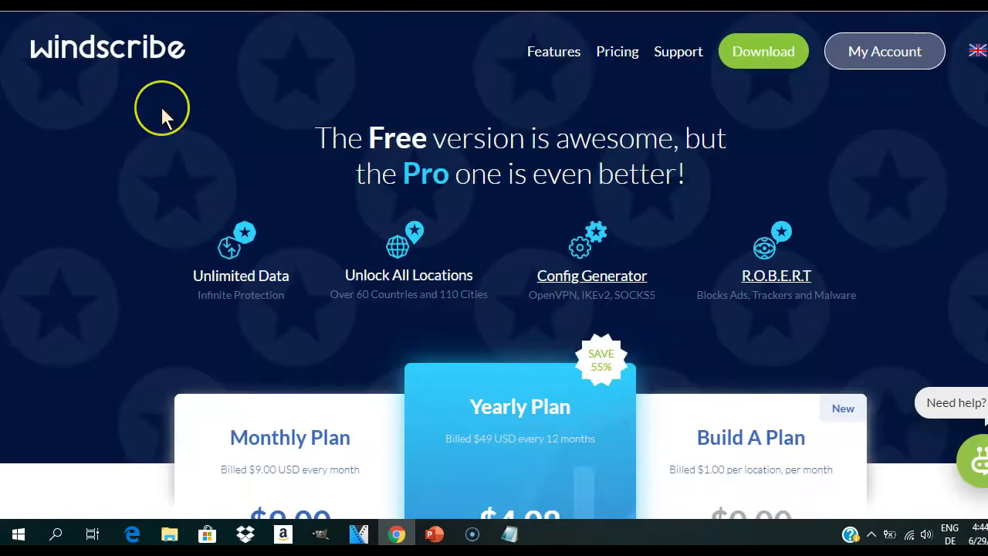
- Open the Windscribe app download page from the site header
scroll("down", 3)
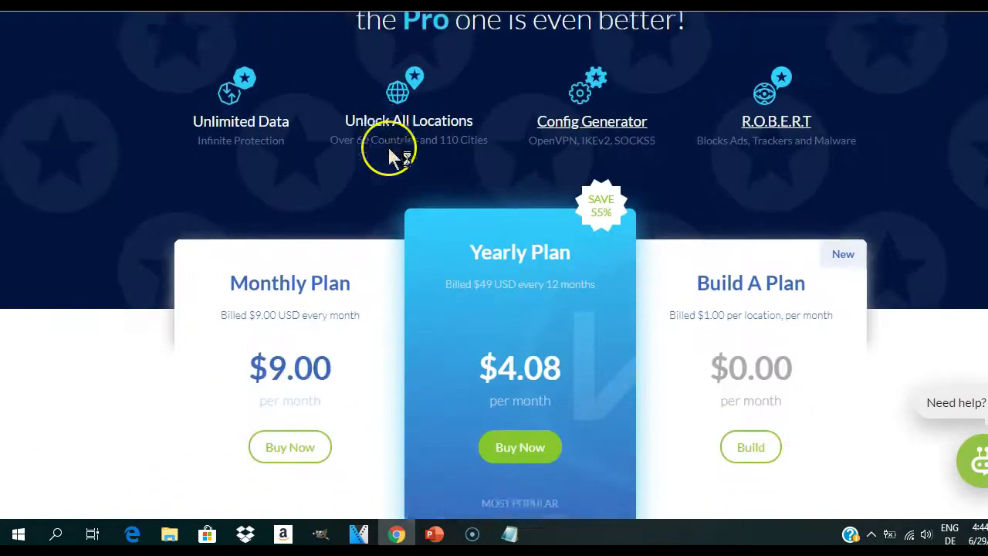
scroll("up", 3)
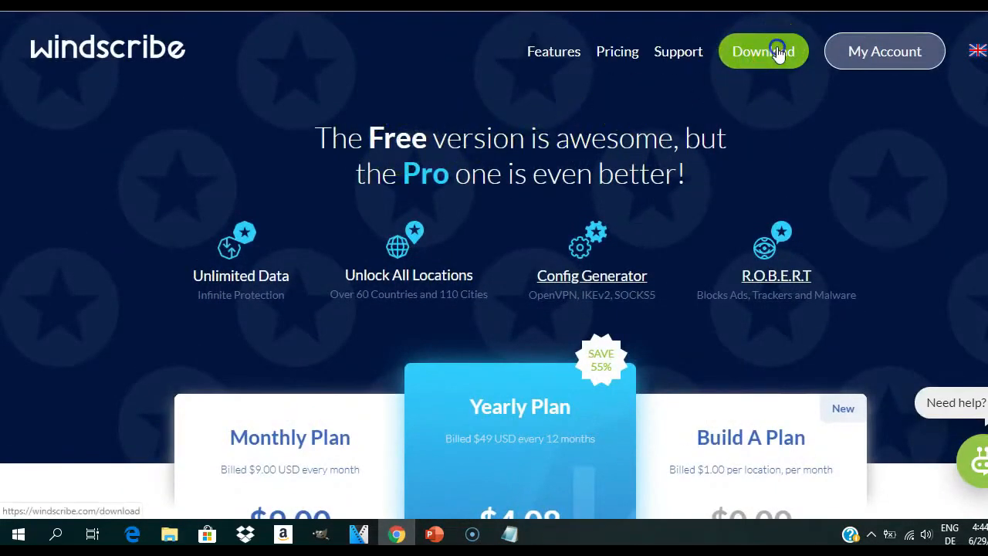
left_click(762, 51)
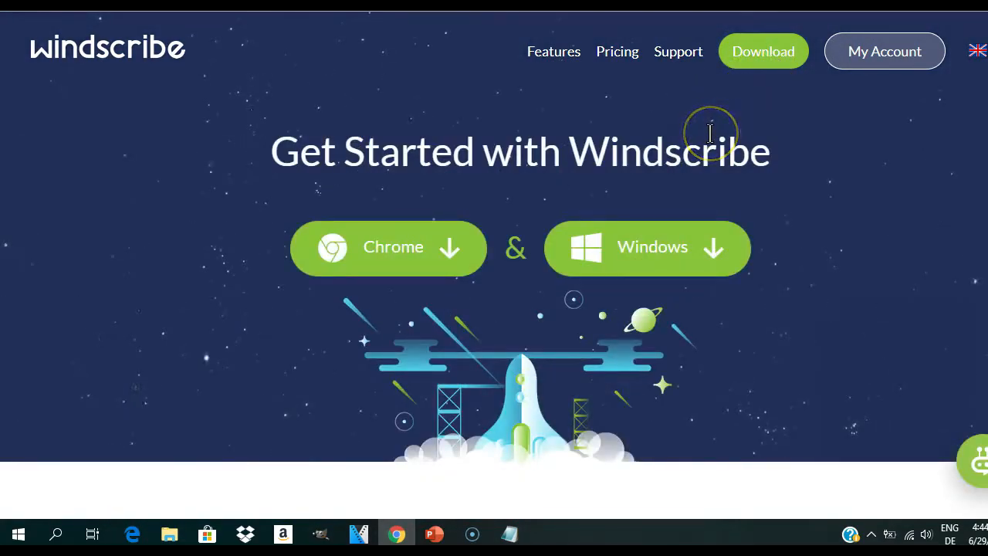
- Scroll through the computer, browser, phone, TV and router app sections and back
scroll("down", 3)
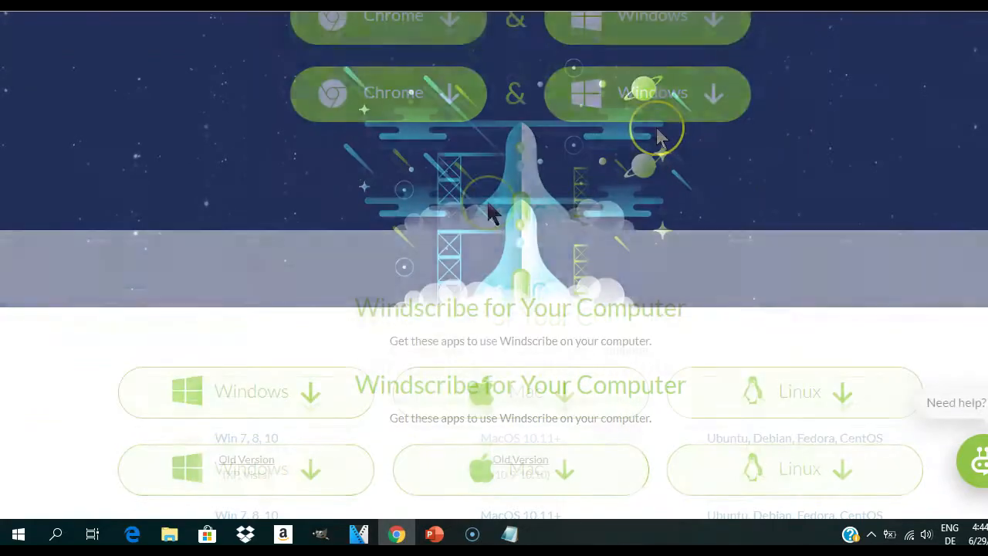
scroll("down", 3)
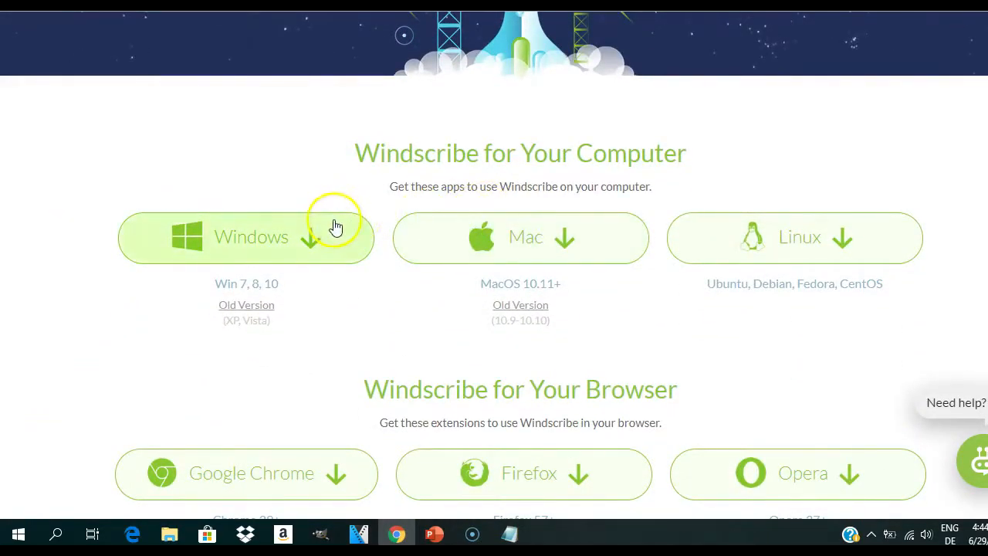
scroll("down", 3)
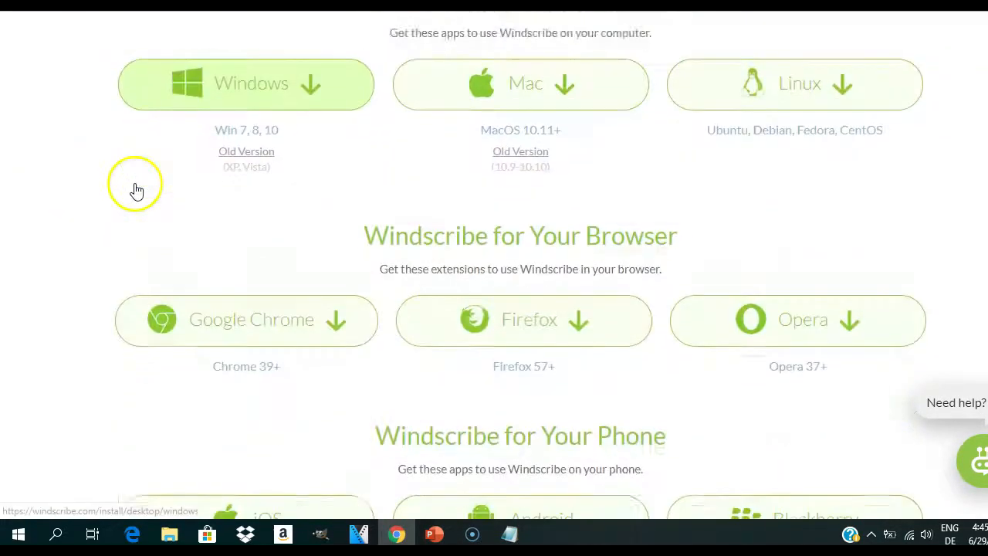
scroll("down", 3)
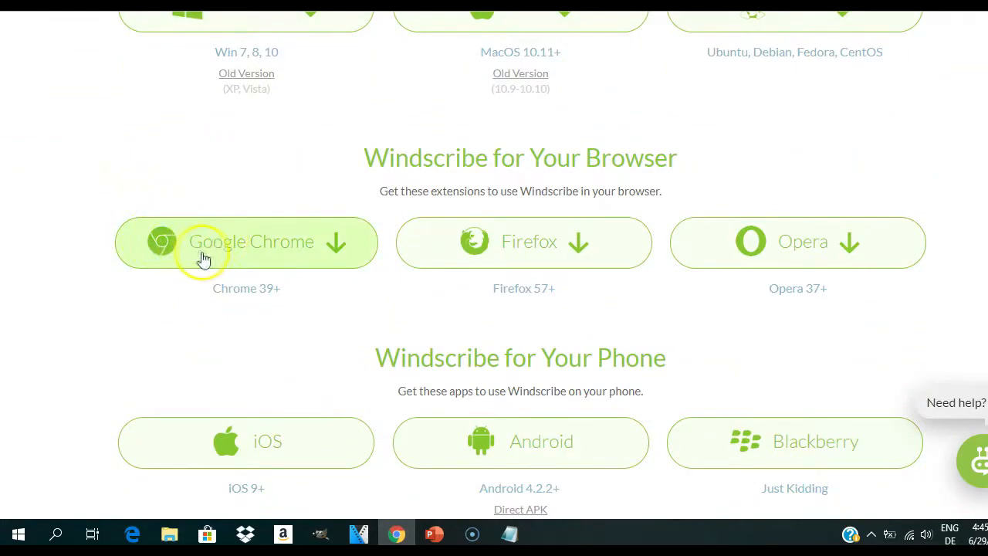
mouse_move(794, 269)
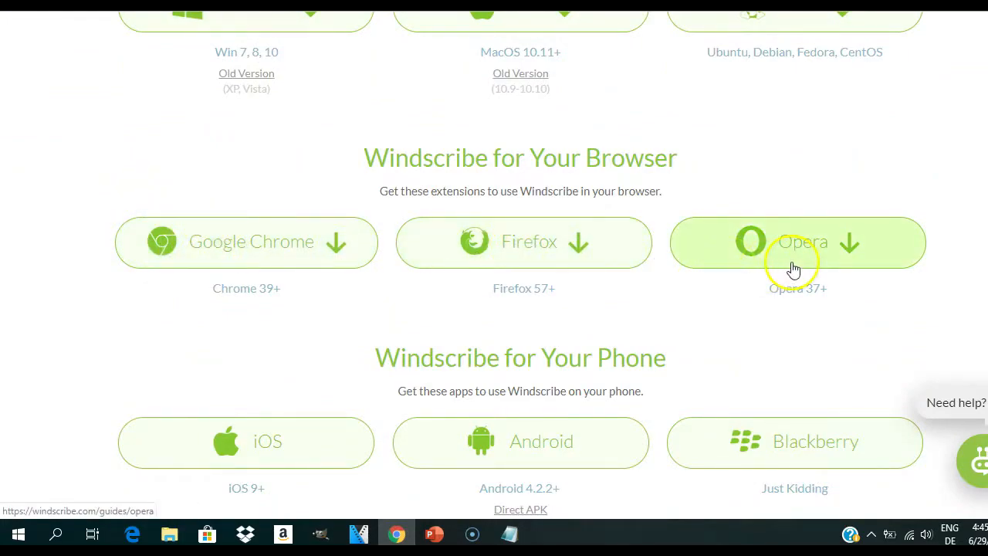
scroll("down", 3)
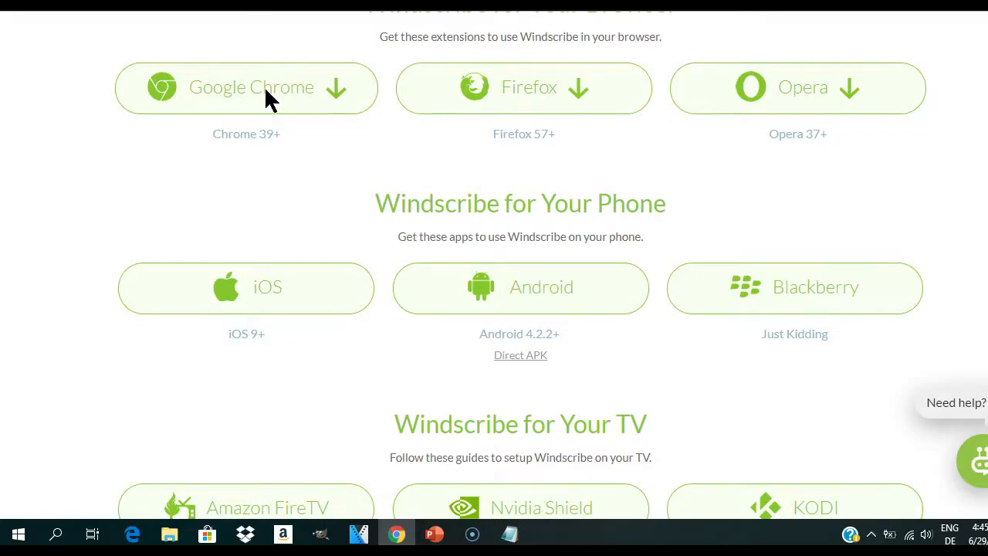
scroll("down", 3)
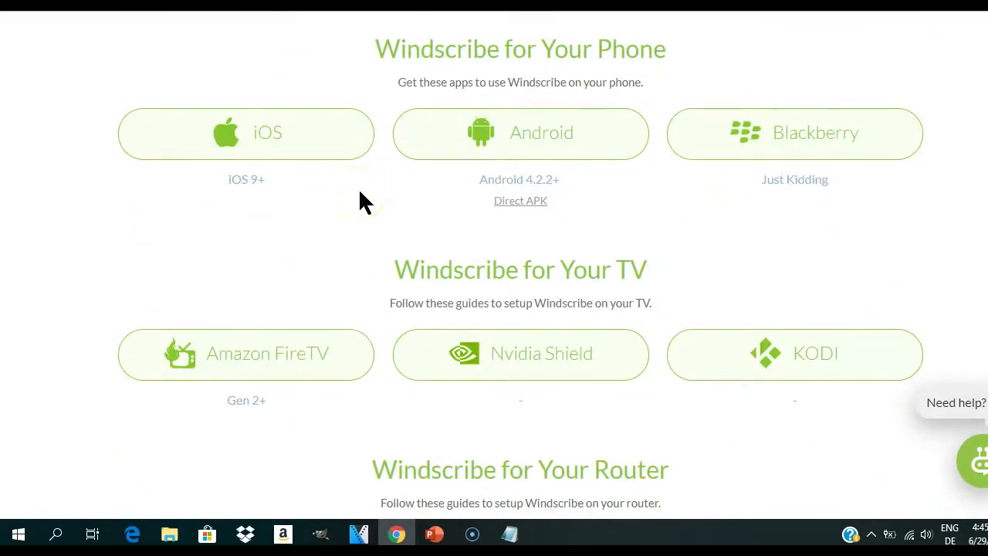
scroll("up", 3)
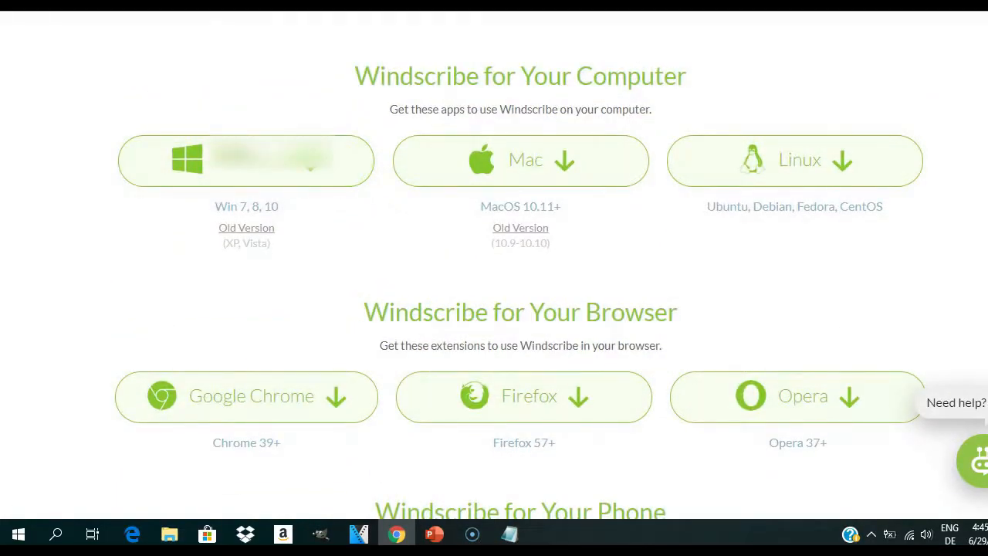
mouse_move(324, 170)
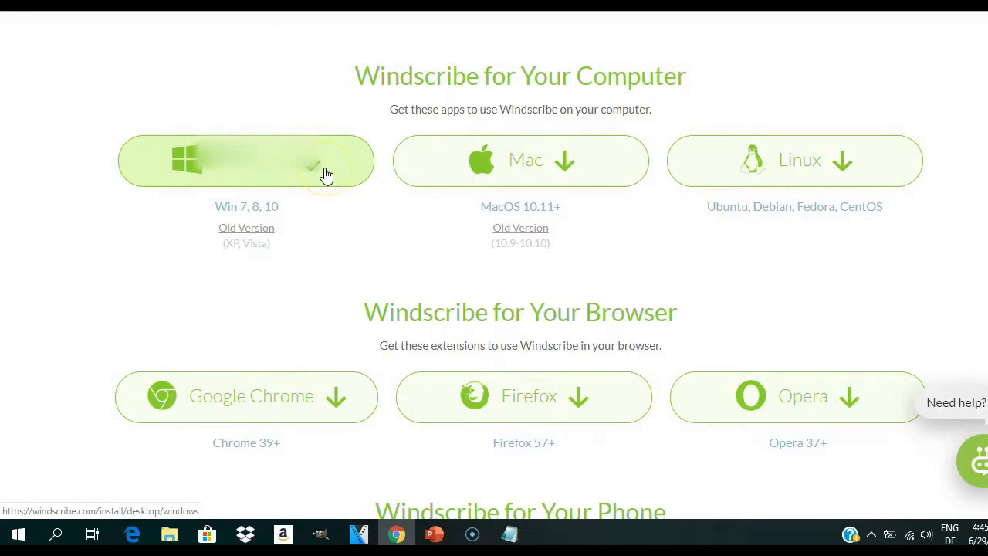
scroll("up", 3)
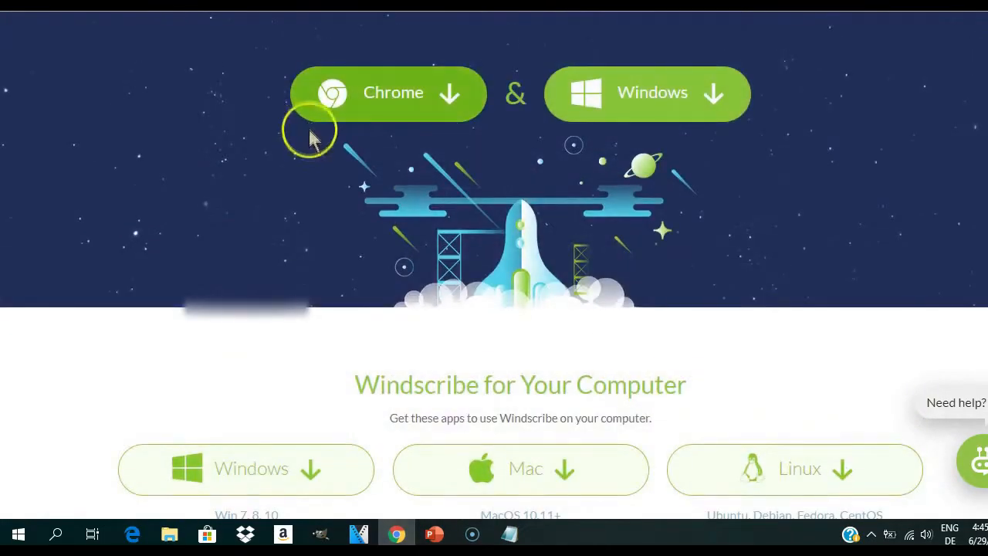
scroll("down", 3)
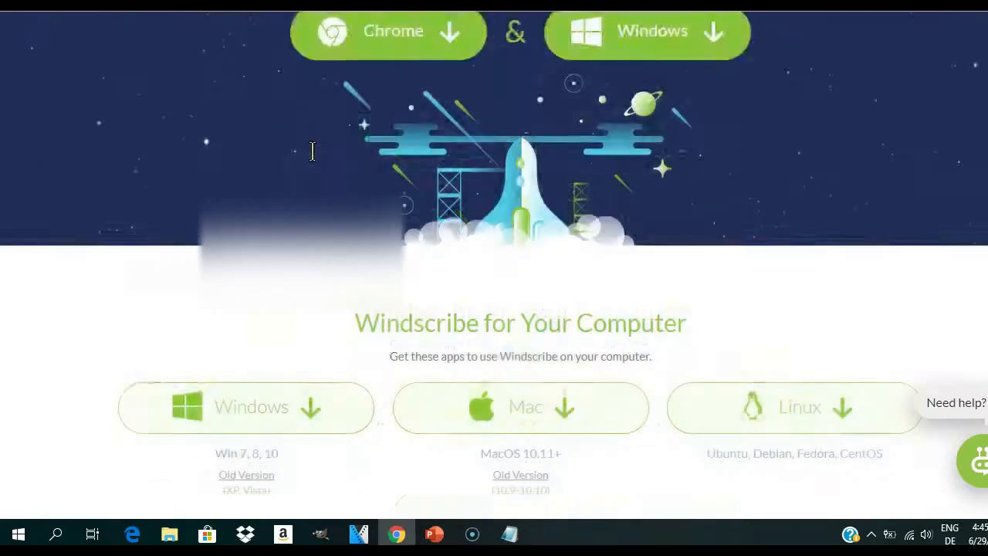
scroll("down", 3)
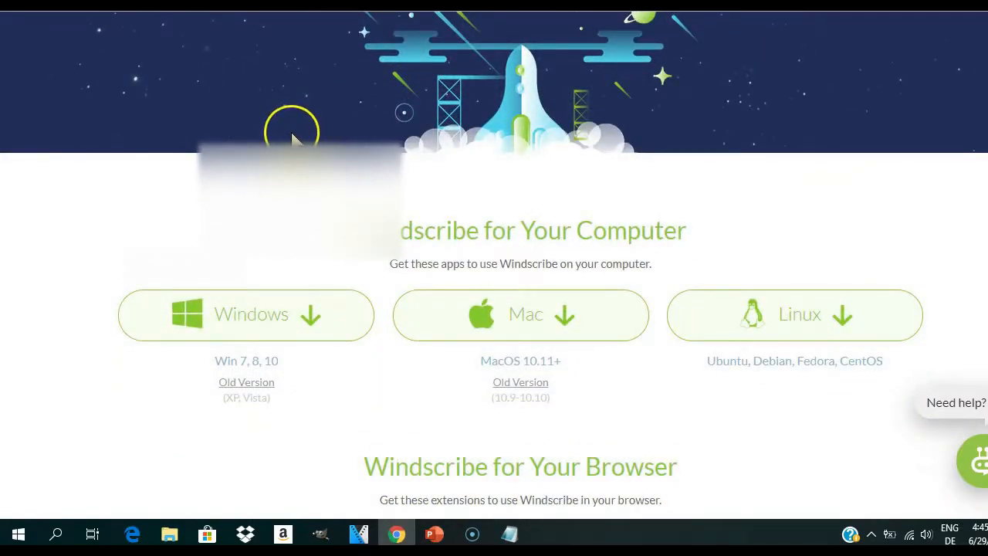
- Install and launch the Windows app, showing United Kingdom, disconnected, 10.0 GB left
left_click(547, 533)
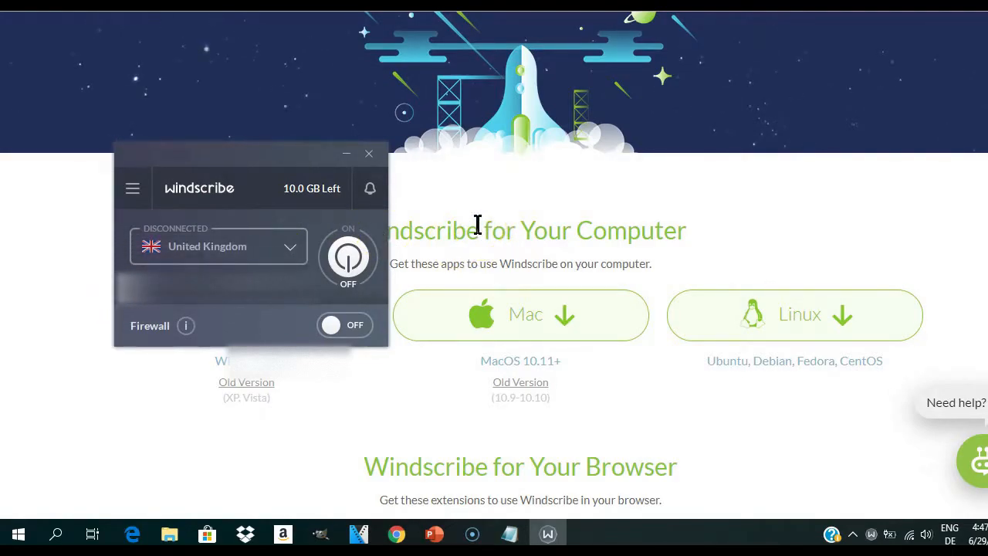
mouse_move(289, 247)
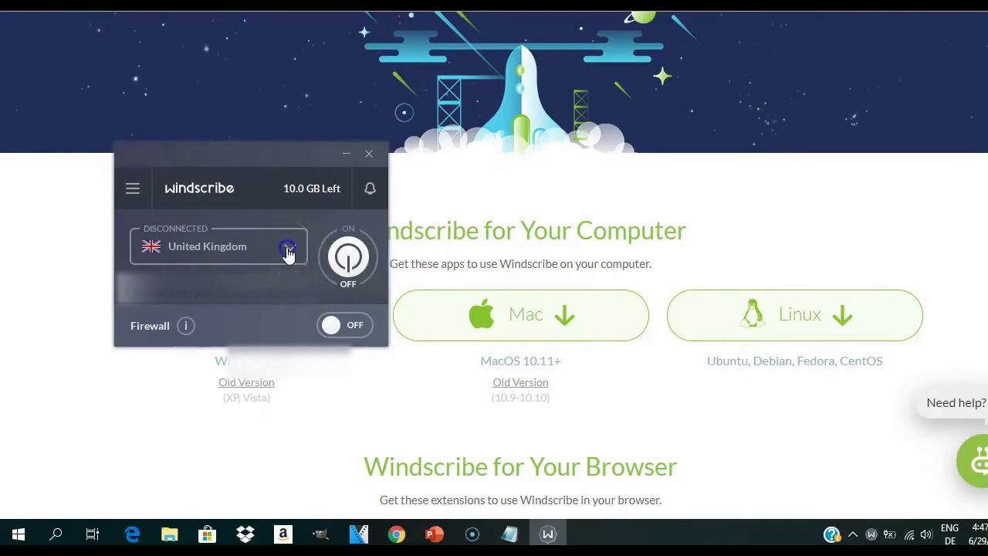
- Open the server location list, browse the free servers and choose Germany
left_click(289, 246)
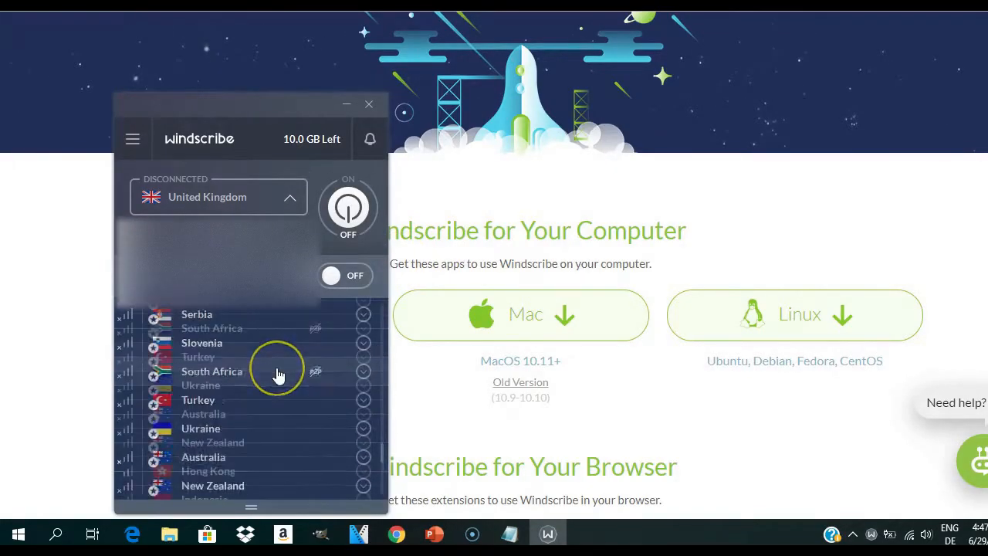
scroll("up", 3)
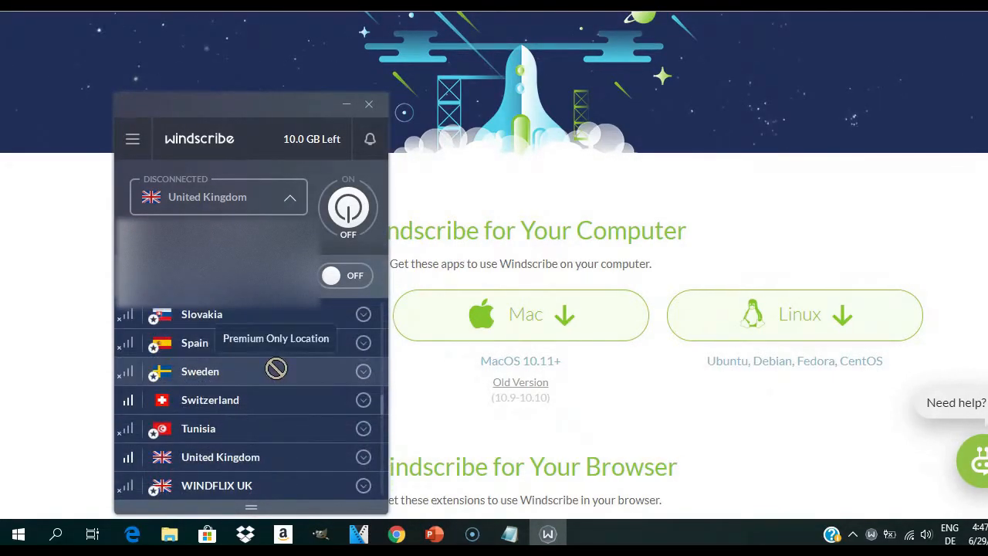
scroll("up", 3)
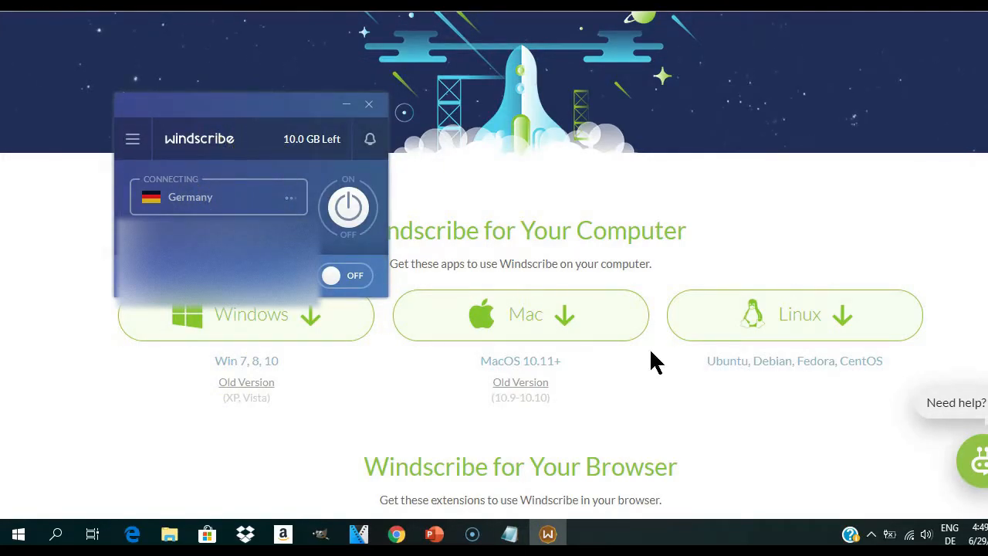
- Switch the Windscribe firewall ON while the Germany connection is in progress
left_click(346, 275)
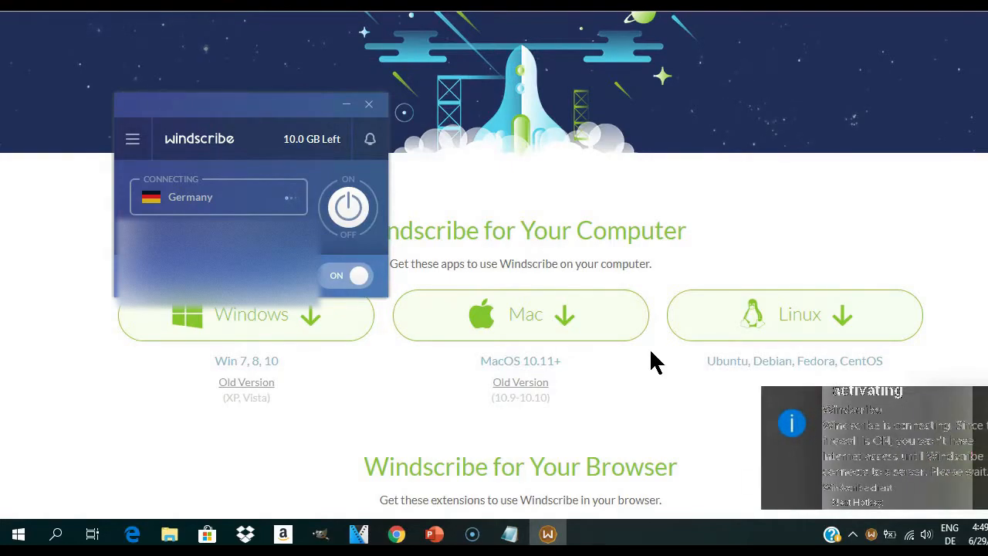
mouse_move(888, 398)
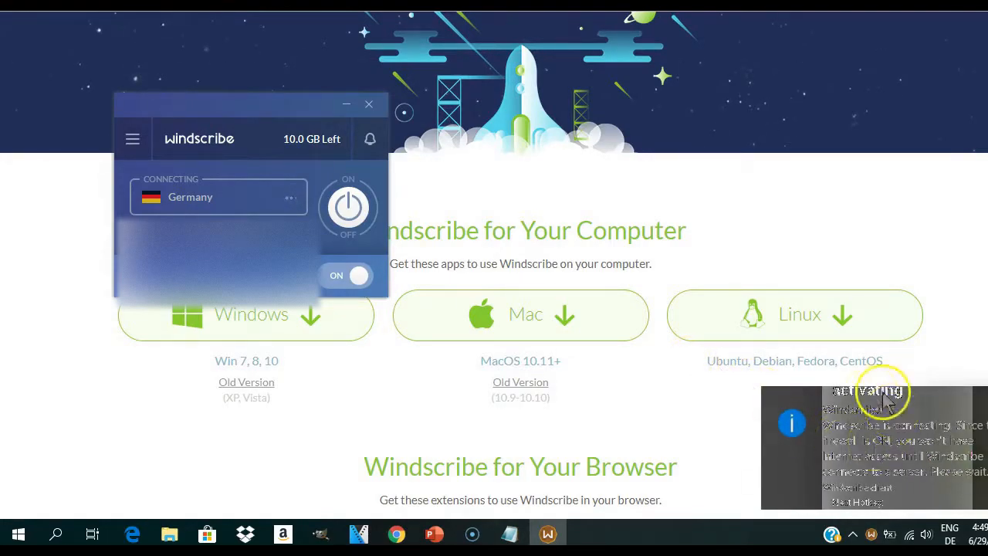
mouse_move(888, 459)
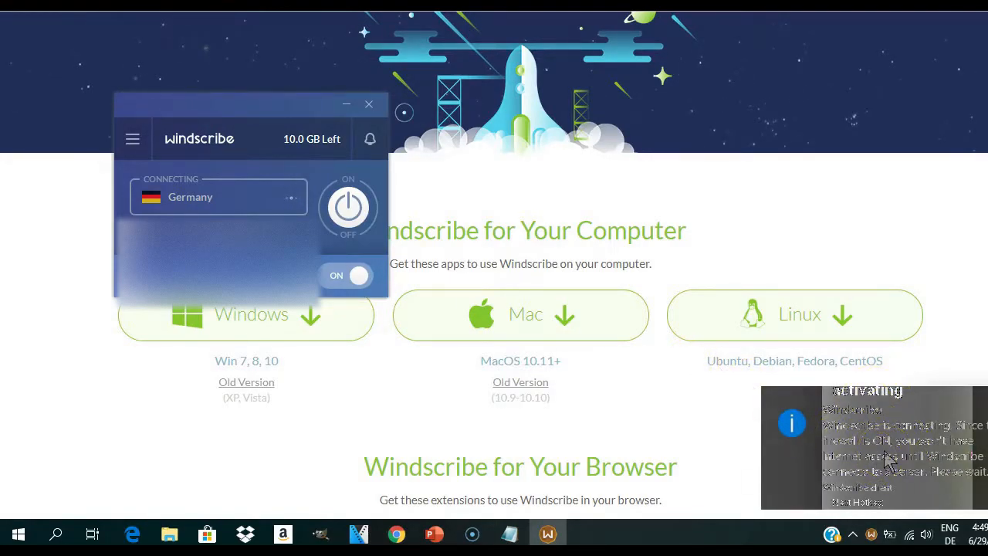
mouse_move(899, 455)
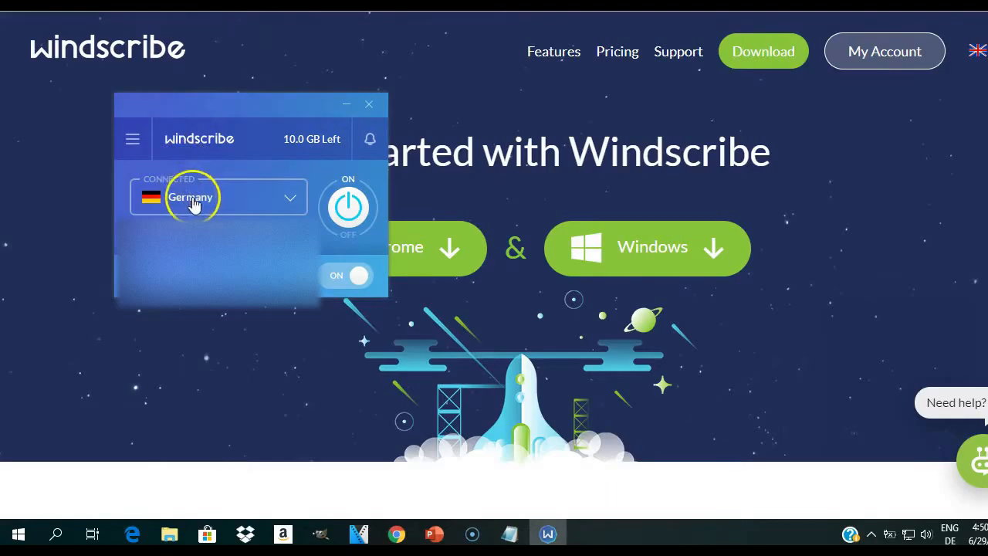
mouse_move(307, 82)
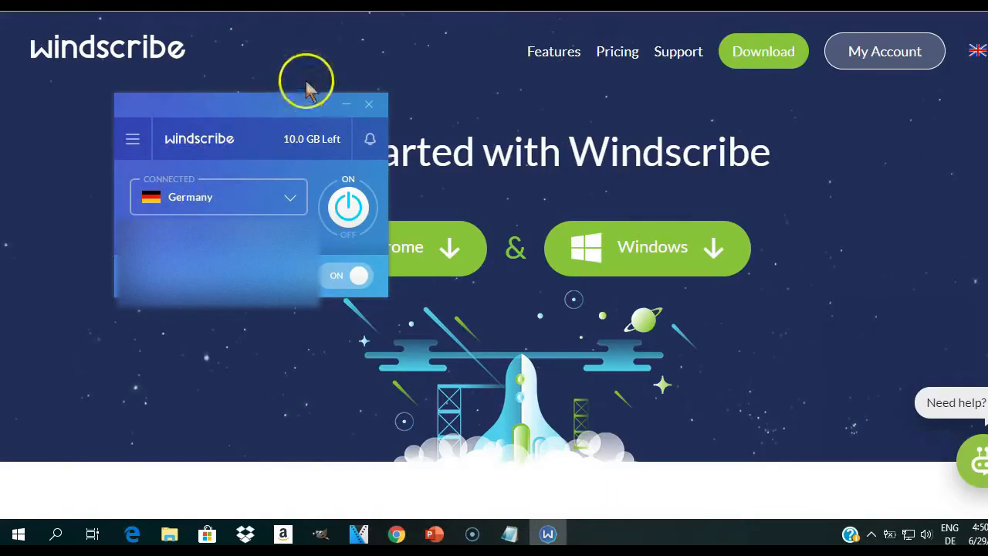
mouse_move(305, 85)
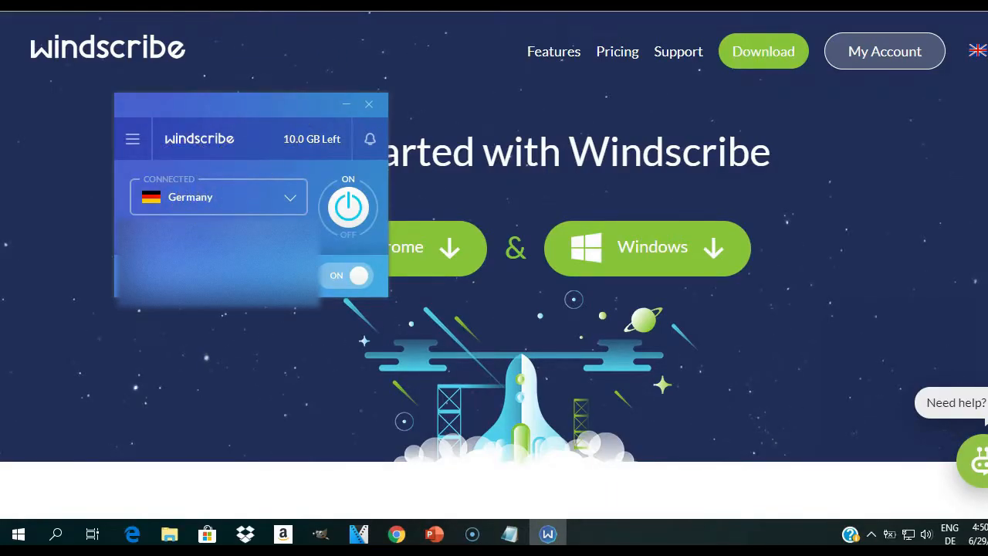